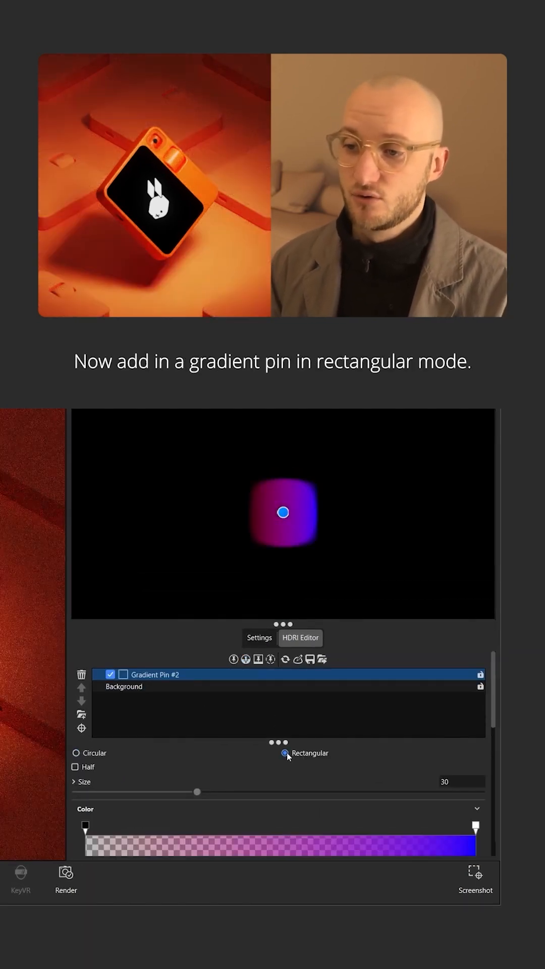
Select the rectangular gradient pin's start stop to edit its colour.
left_click(85, 842)
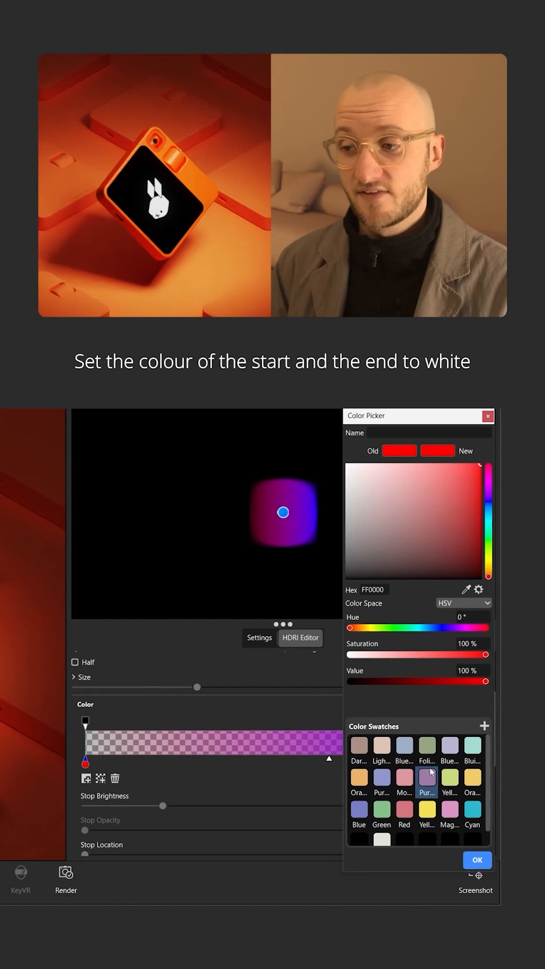
Set the gradient stop to white and refresh the environment to show the pin.
left_click(477, 860)
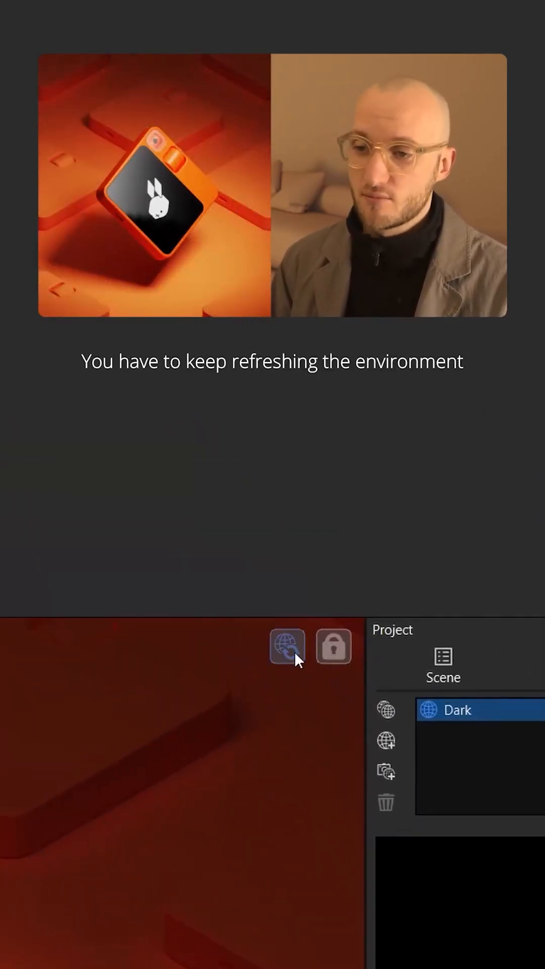
left_click(286, 646)
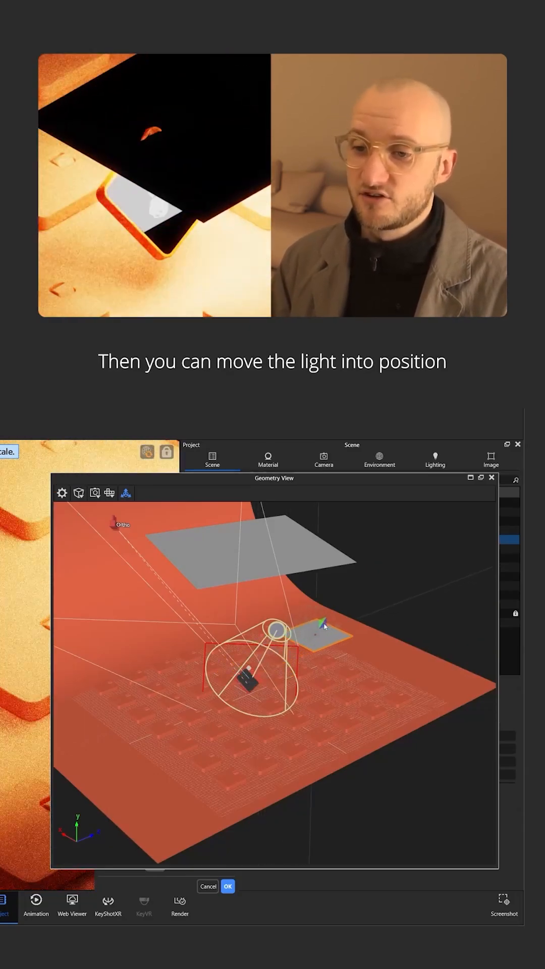
Accept the area light's position above the device and raise its Power slider.
left_click(155, 460)
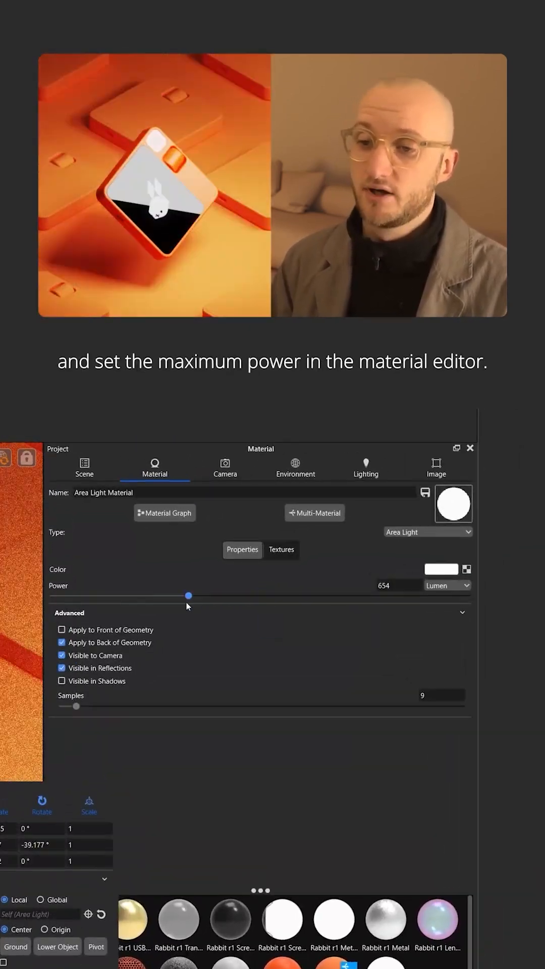
left_click(282, 550)
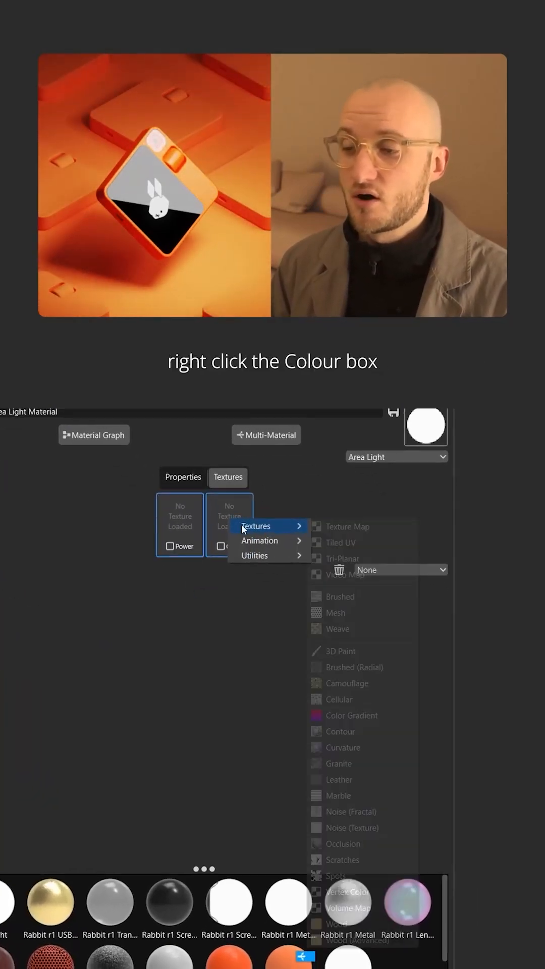
Apply a Color Gradient texture to the area light's Color slot.
left_click(351, 715)
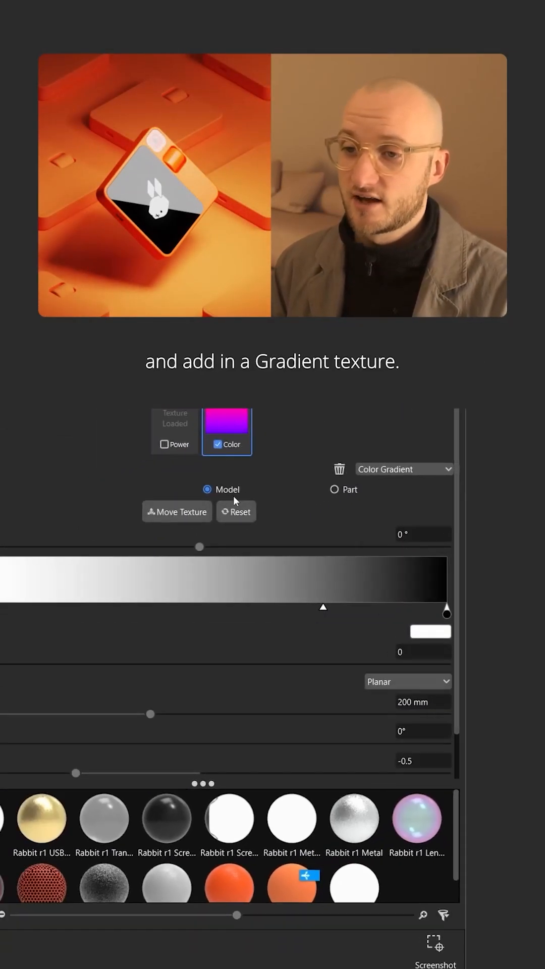